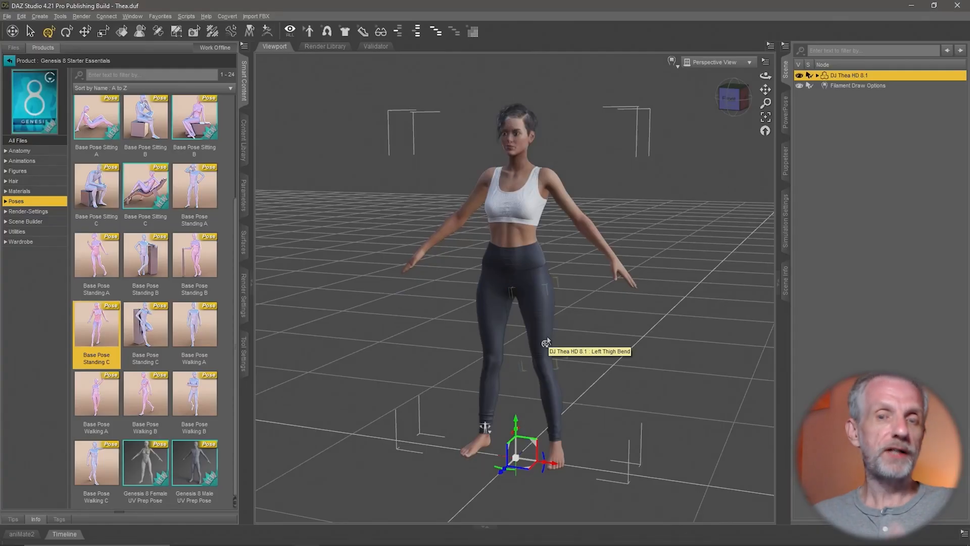
pyautogui.moveTo(648, 307)
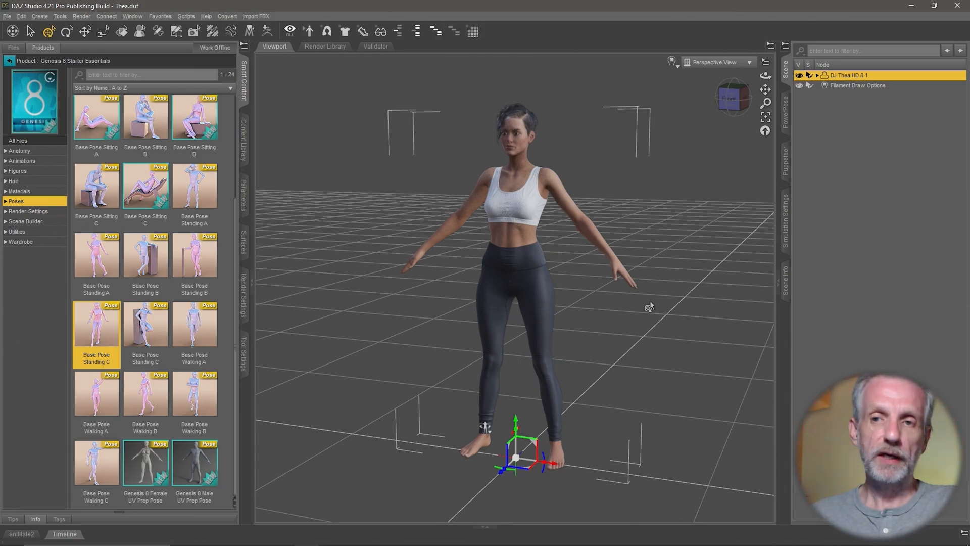
pyautogui.moveTo(206, 506)
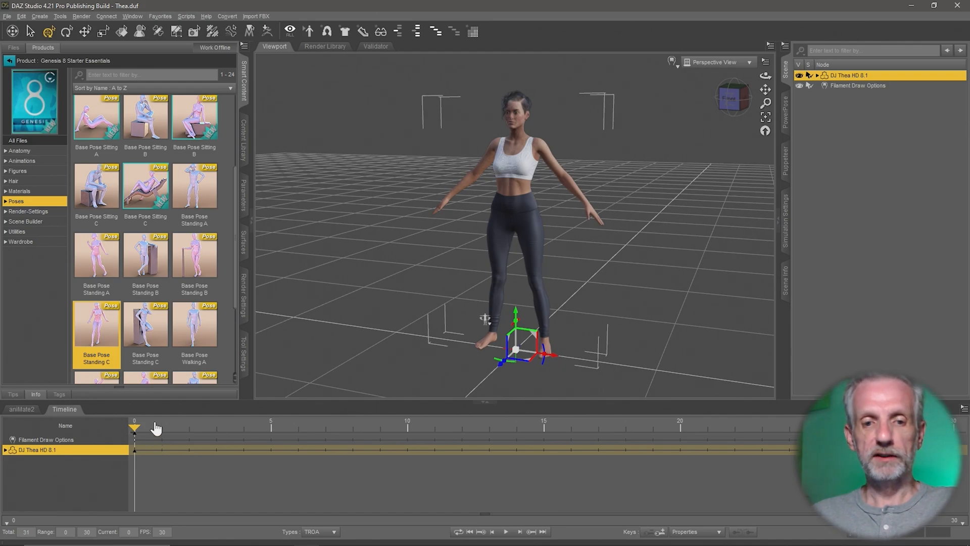
pyautogui.moveTo(217, 467)
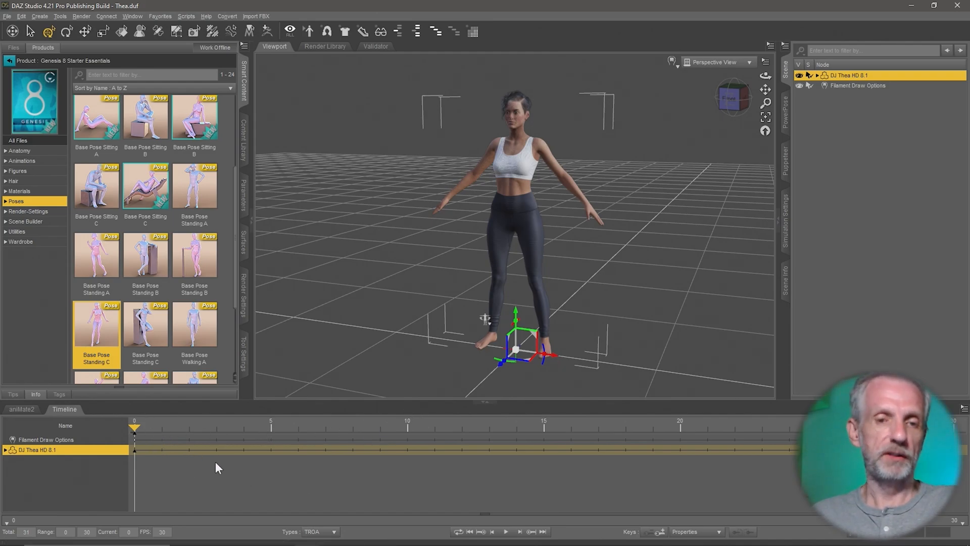
pyautogui.moveTo(581, 261)
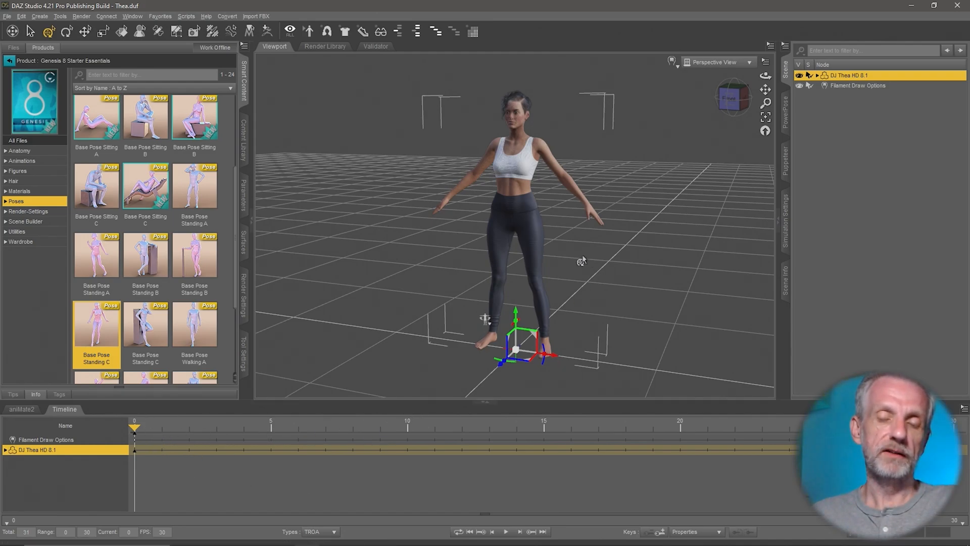
pyautogui.moveTo(500, 336)
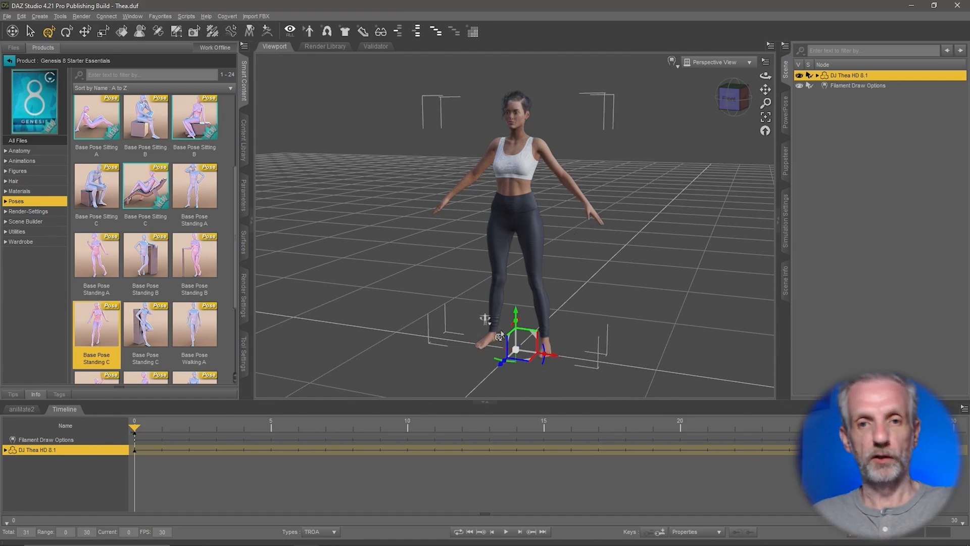
pyautogui.moveTo(21, 409)
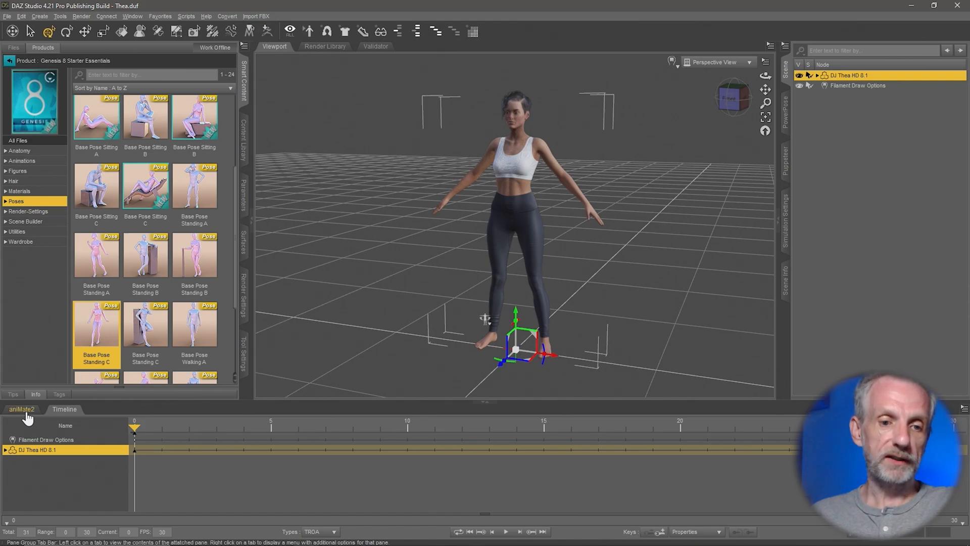
# Show the aniMate2 block track for Thea below the viewport.
pyautogui.click(21, 409)
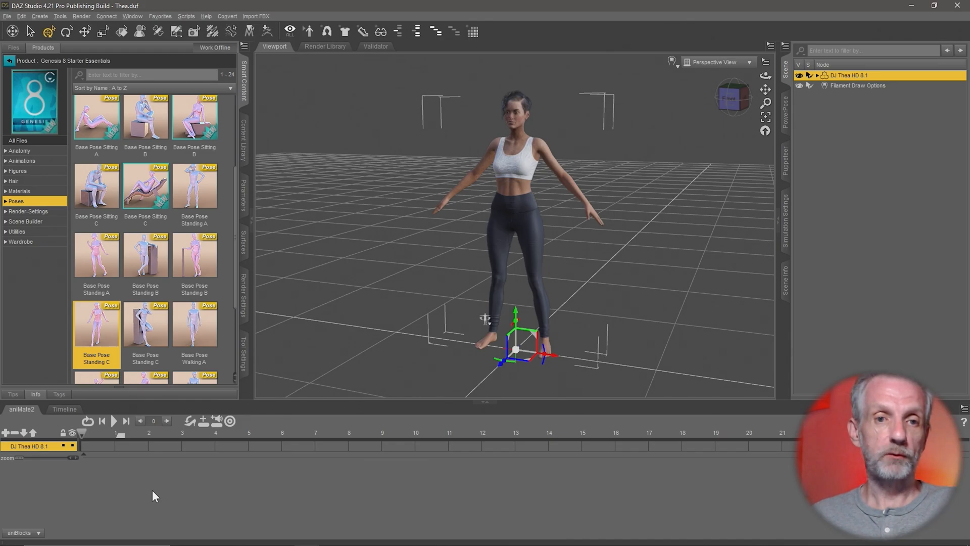
pyautogui.moveTo(221, 243)
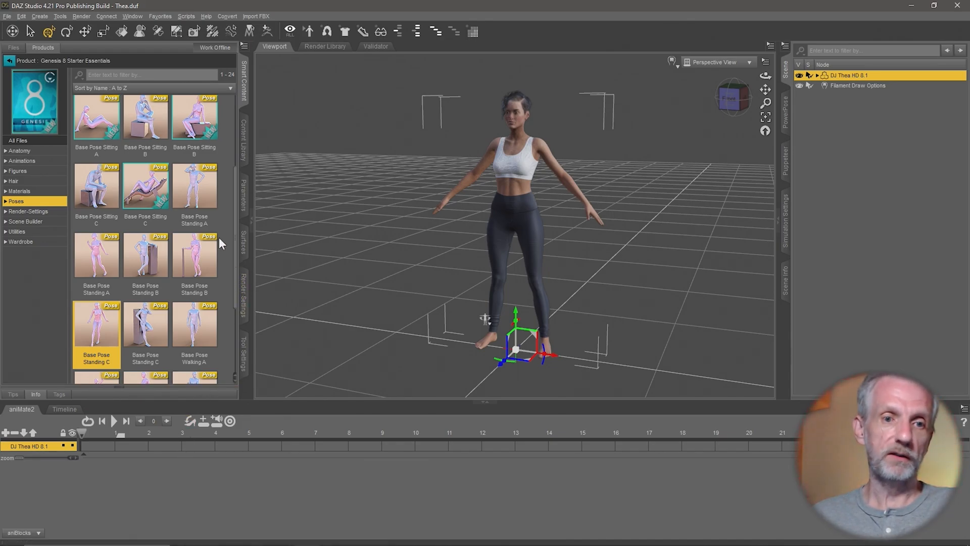
pyautogui.moveTo(225, 147)
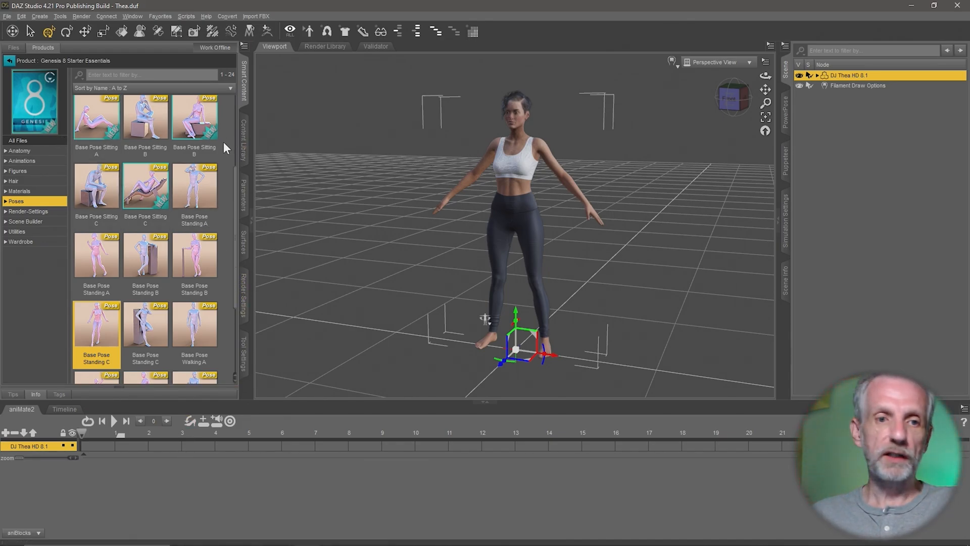
pyautogui.moveTo(110, 133)
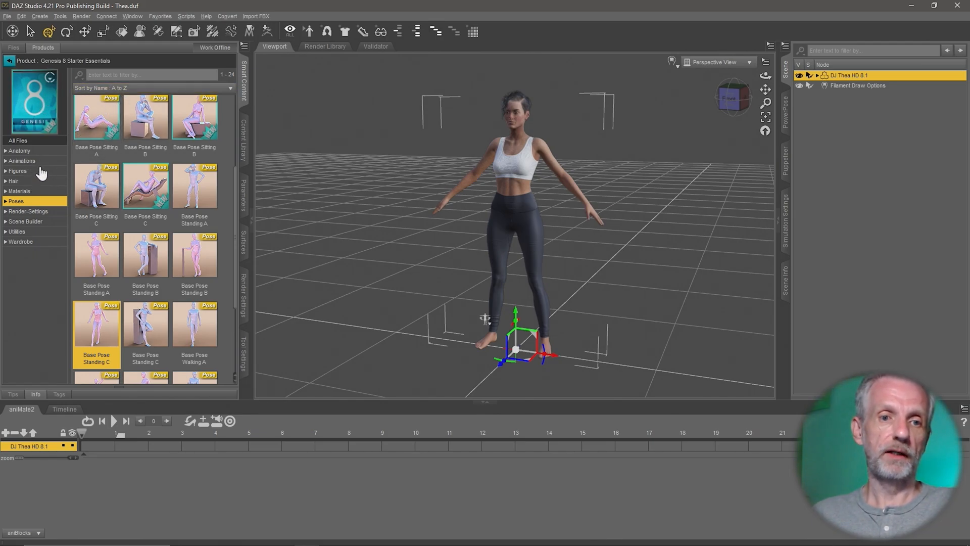
# List the Genesis 8 Starter Essentials animations and load high_five-(a)-g8f.
pyautogui.click(22, 160)
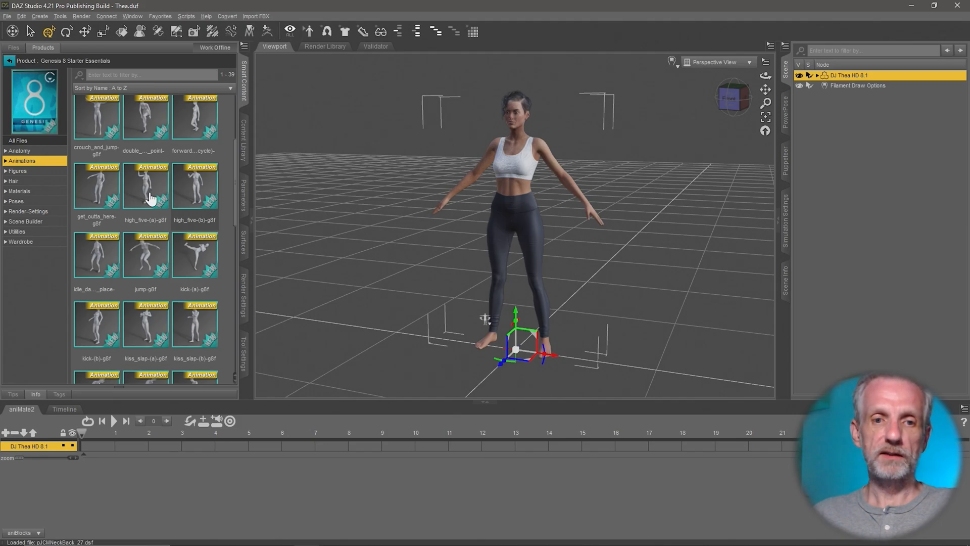
pyautogui.moveTo(146, 186)
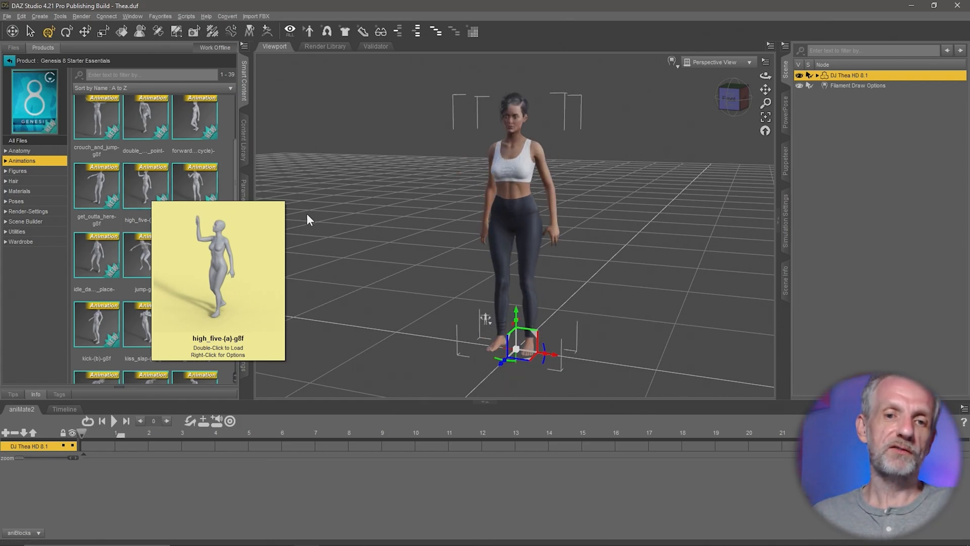
pyautogui.doubleClick(146, 185)
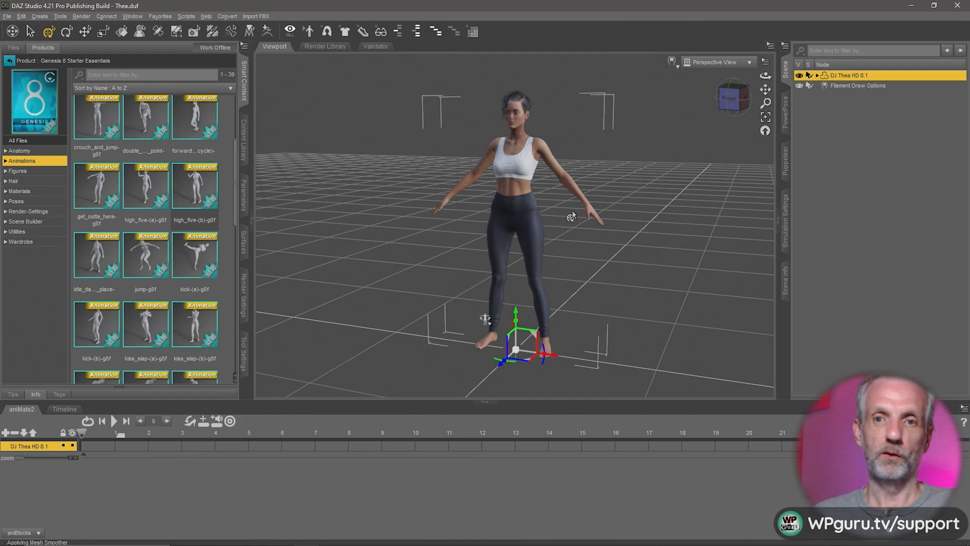
pyautogui.moveTo(413, 163)
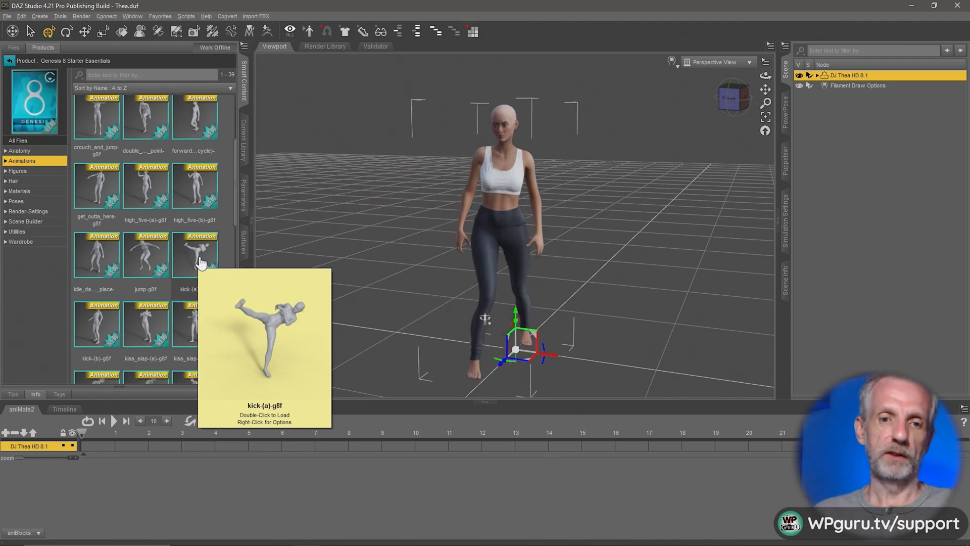
# Add kick-(a)-g8f as an aniMate2 block and play then stop the kick preview.
pyautogui.doubleClick(194, 256)
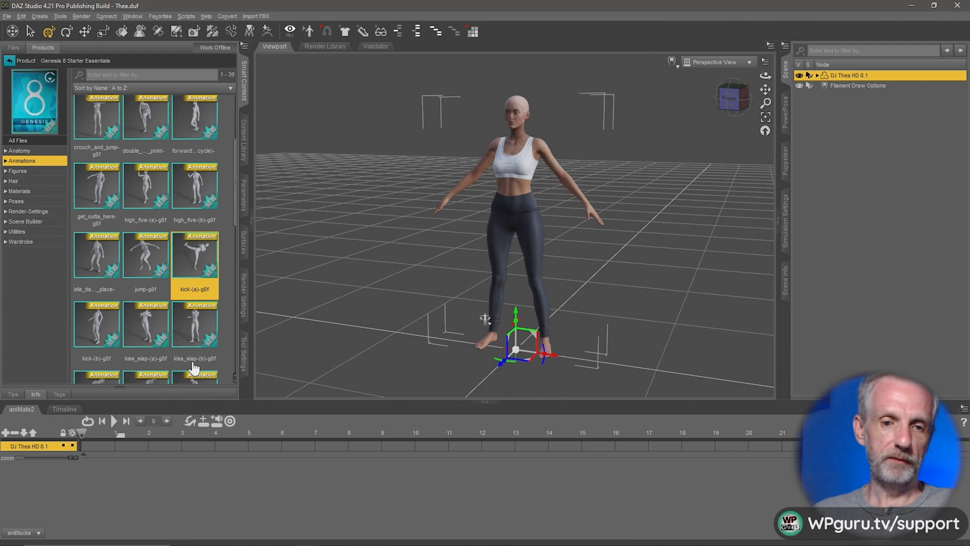
pyautogui.doubleClick(194, 253)
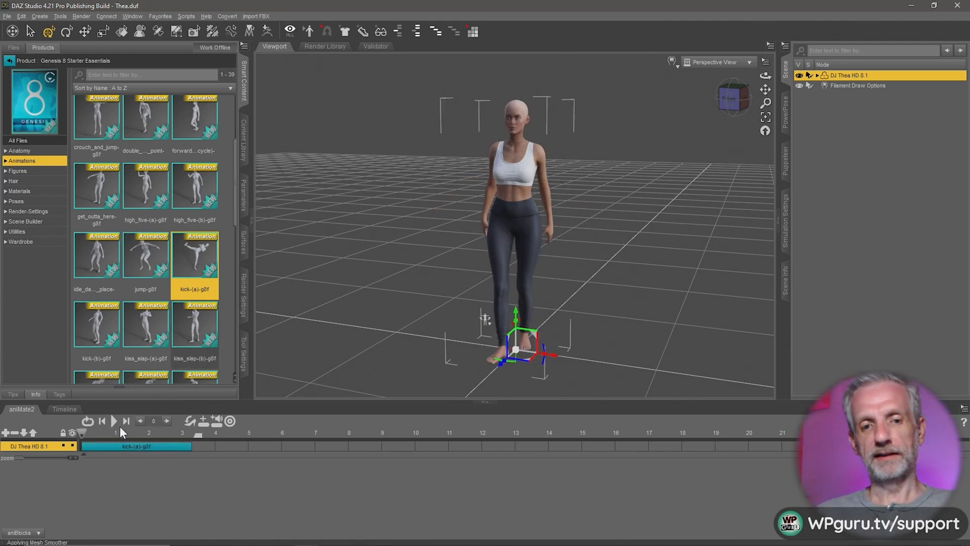
pyautogui.click(114, 421)
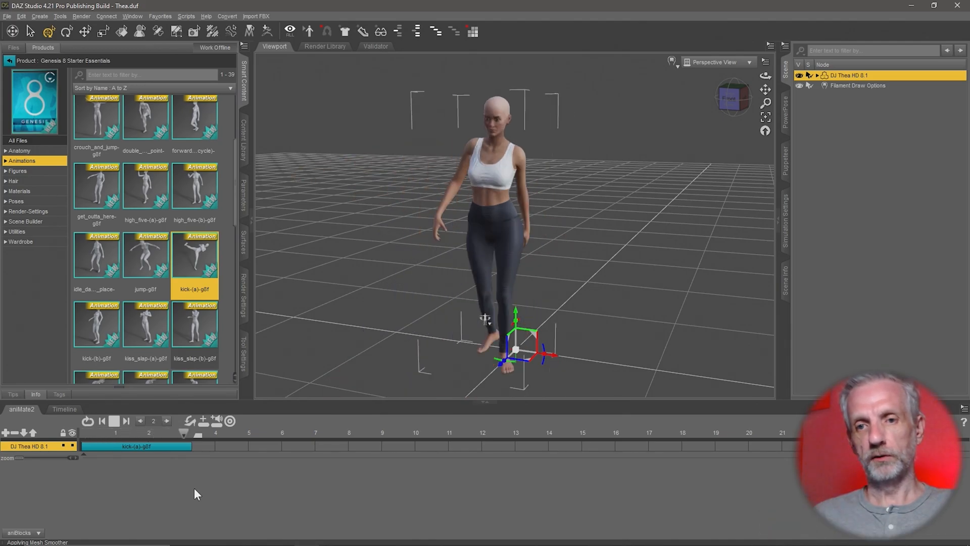
pyautogui.click(115, 421)
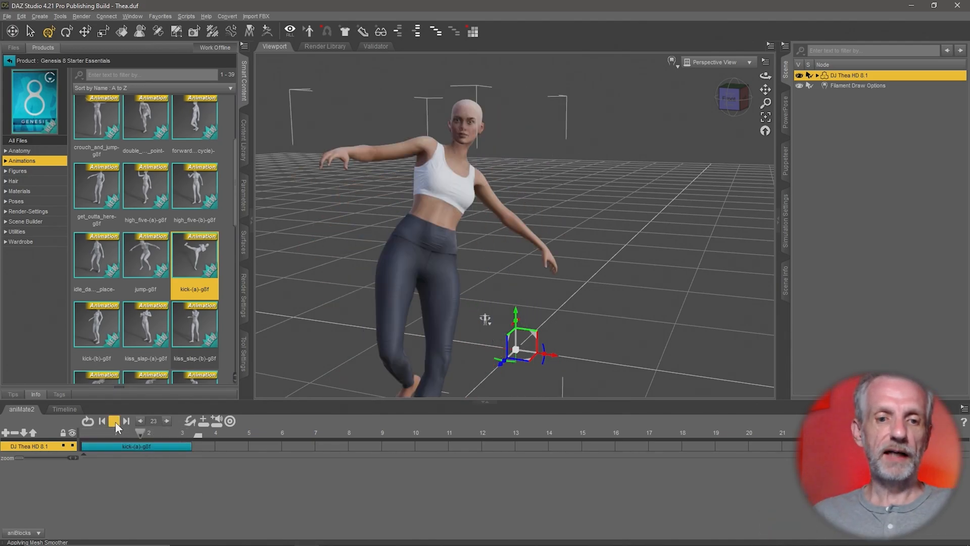
pyautogui.click(114, 421)
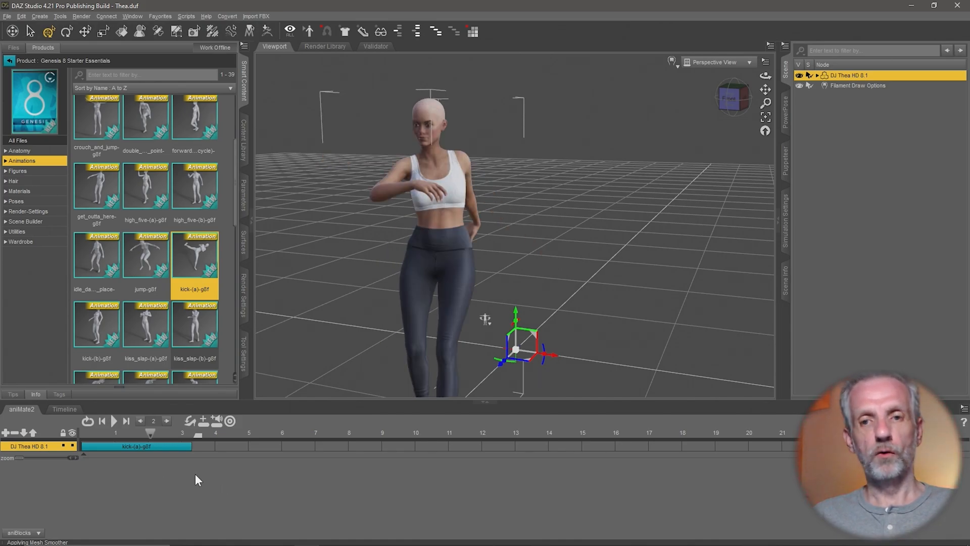
pyautogui.click(102, 421)
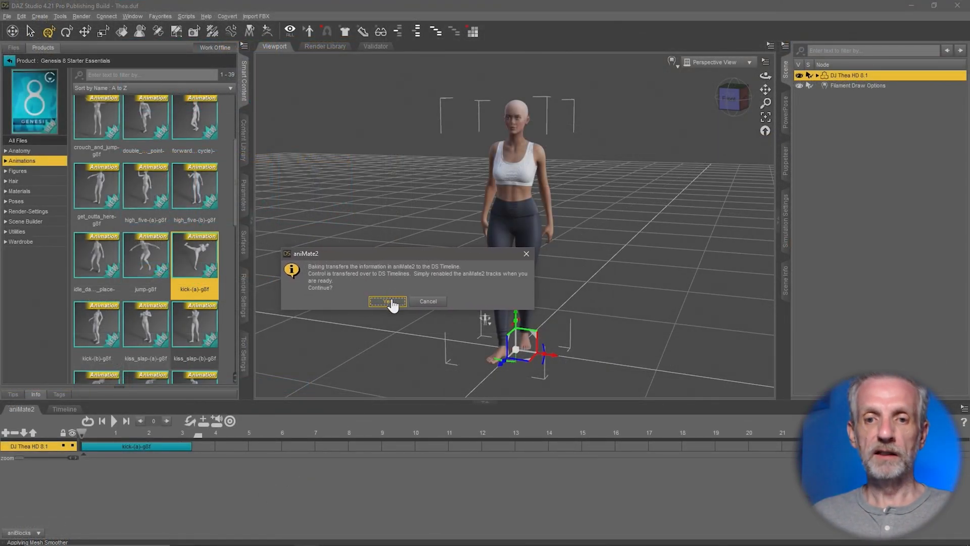
# Bake the kick-(a) block to Studio keyframes.
pyautogui.click(388, 301)
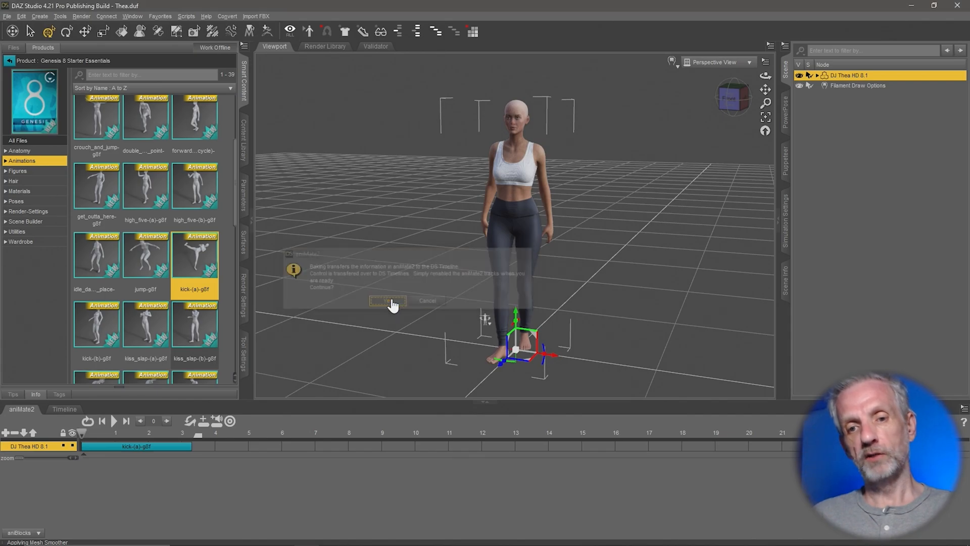
pyautogui.click(388, 301)
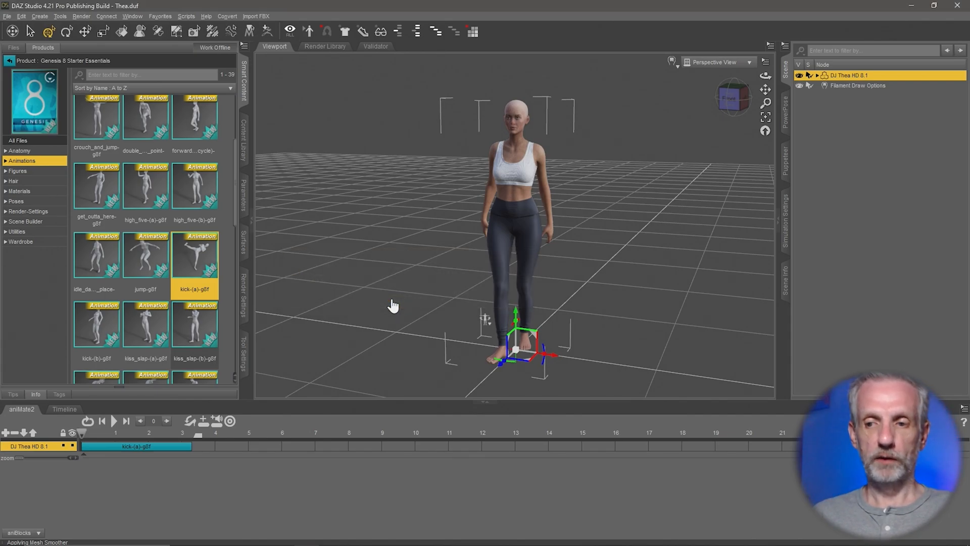
pyautogui.moveTo(205, 474)
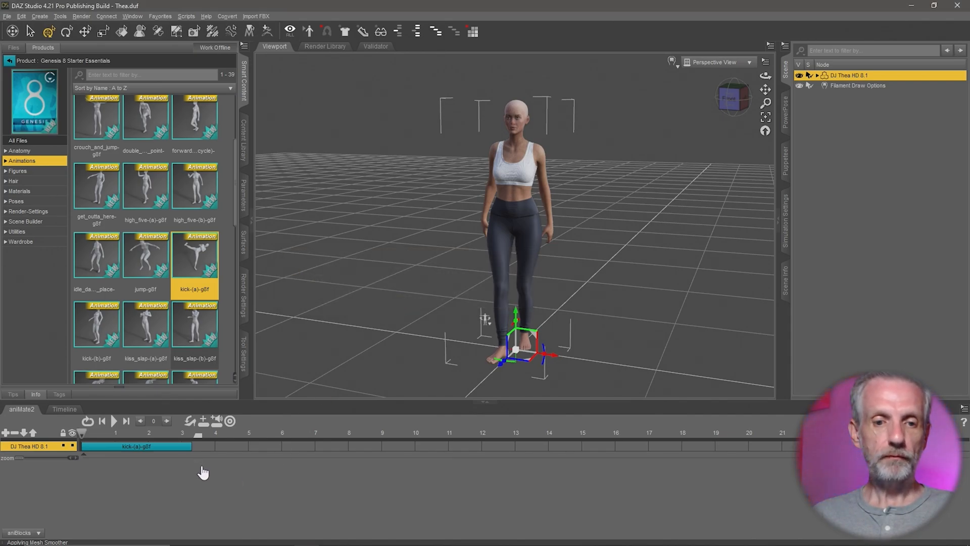
pyautogui.click(64, 409)
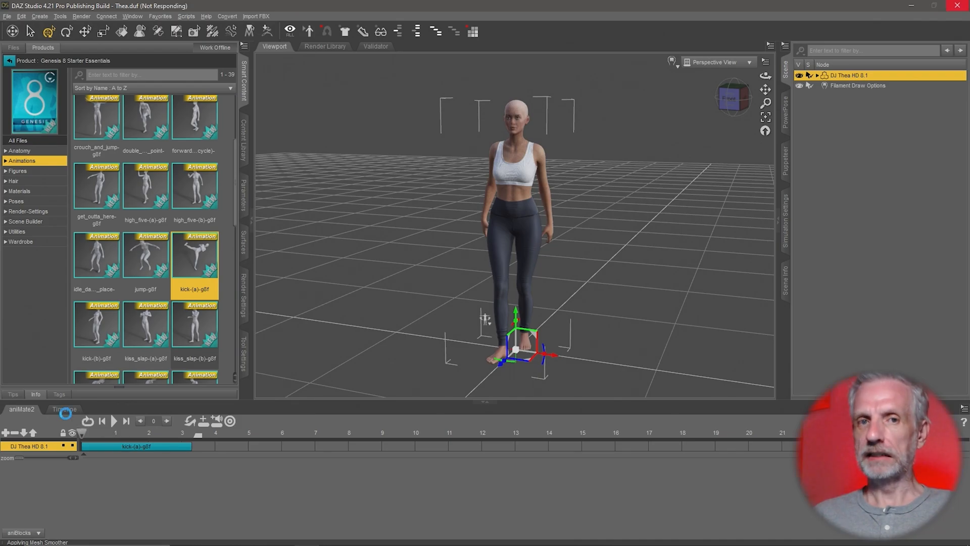
# Play the baked kick on the Timeline and rewind to frame 0.
pyautogui.click(65, 409)
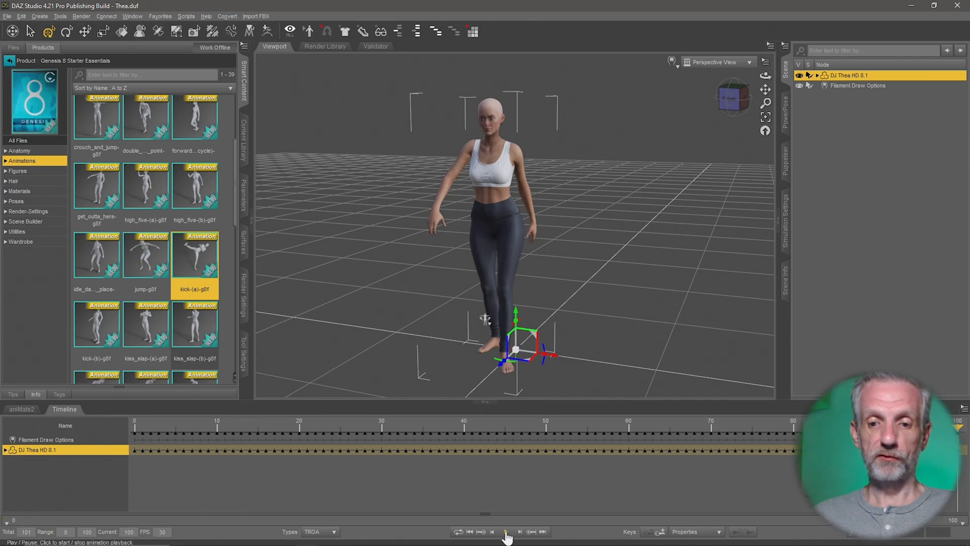
pyautogui.click(506, 532)
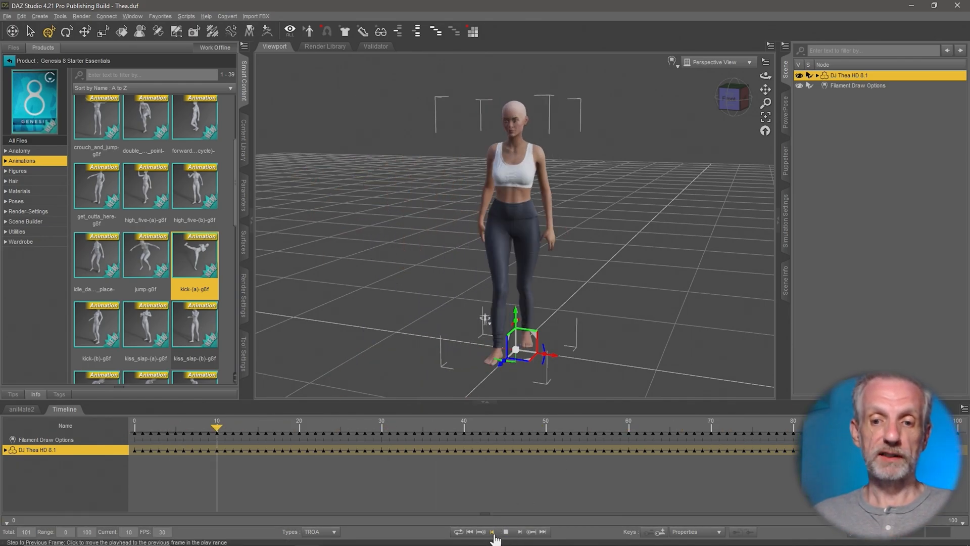
pyautogui.click(494, 532)
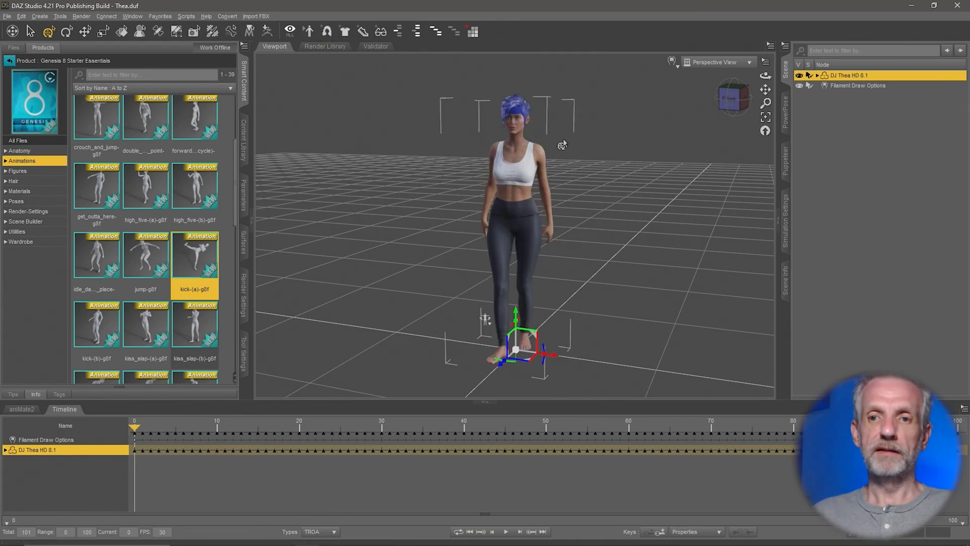
# Expand Thea in the Scene pane and confirm Mesh Resolution is Base.
pyautogui.click(473, 31)
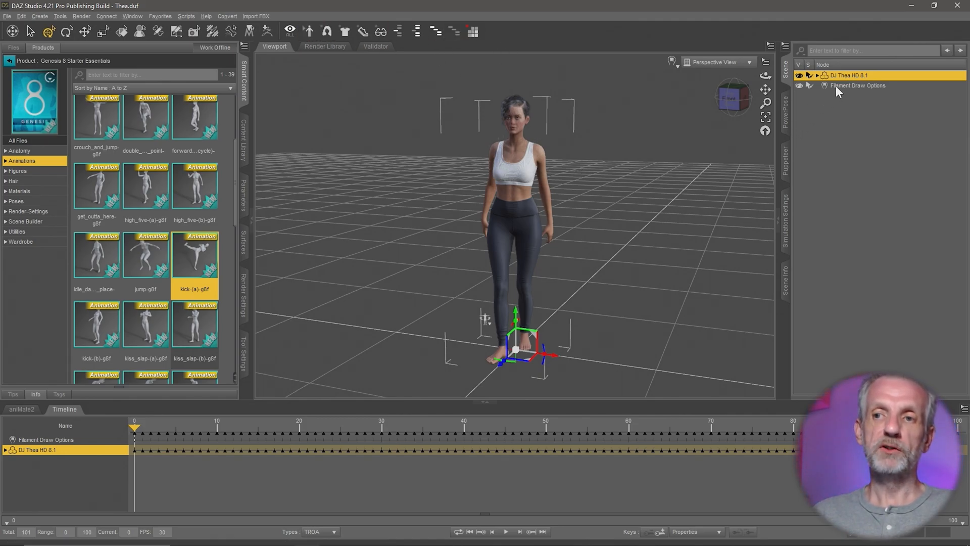
pyautogui.click(816, 75)
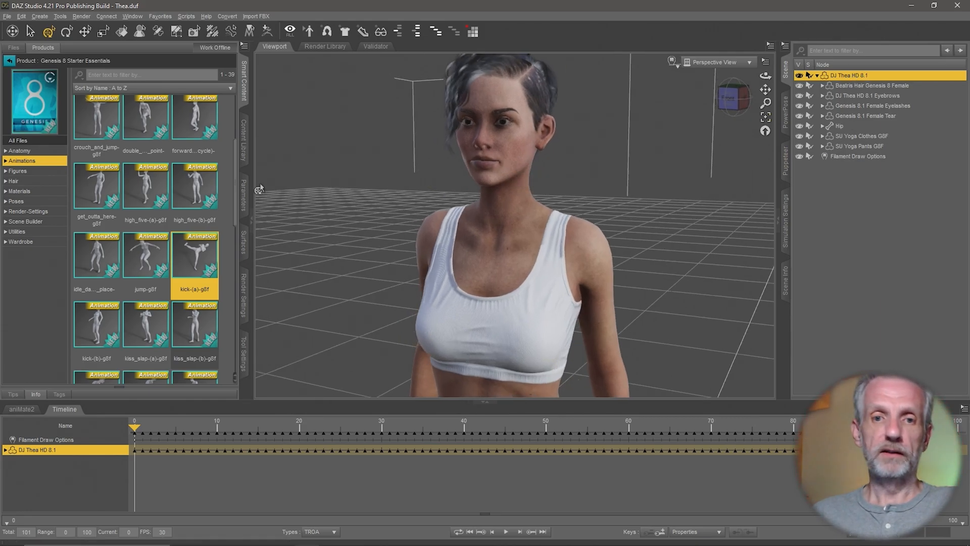
pyautogui.click(245, 186)
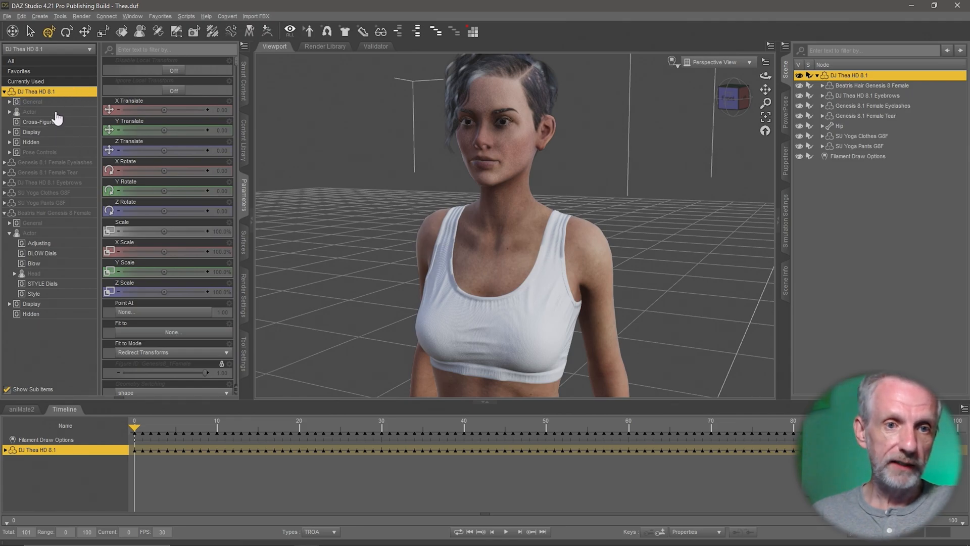
pyautogui.click(47, 122)
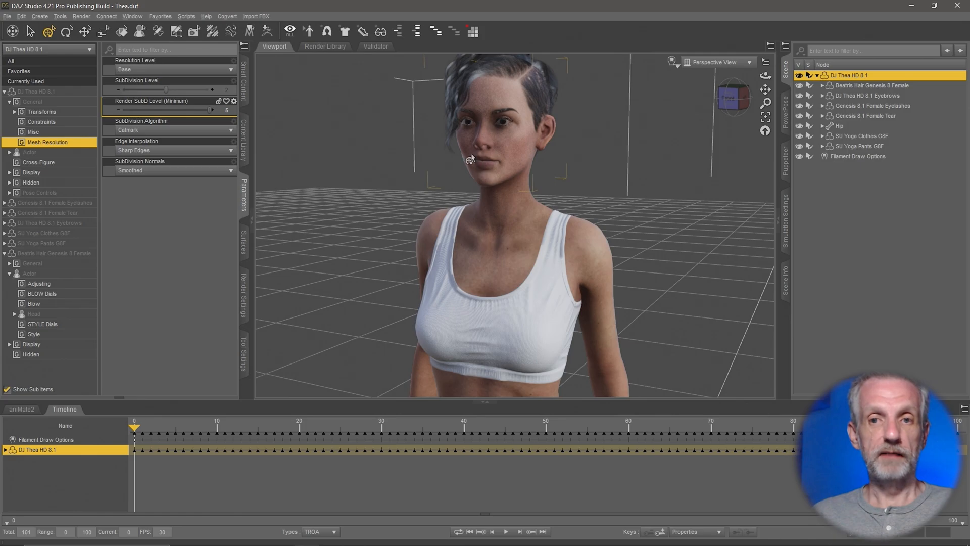
pyautogui.click(7, 16)
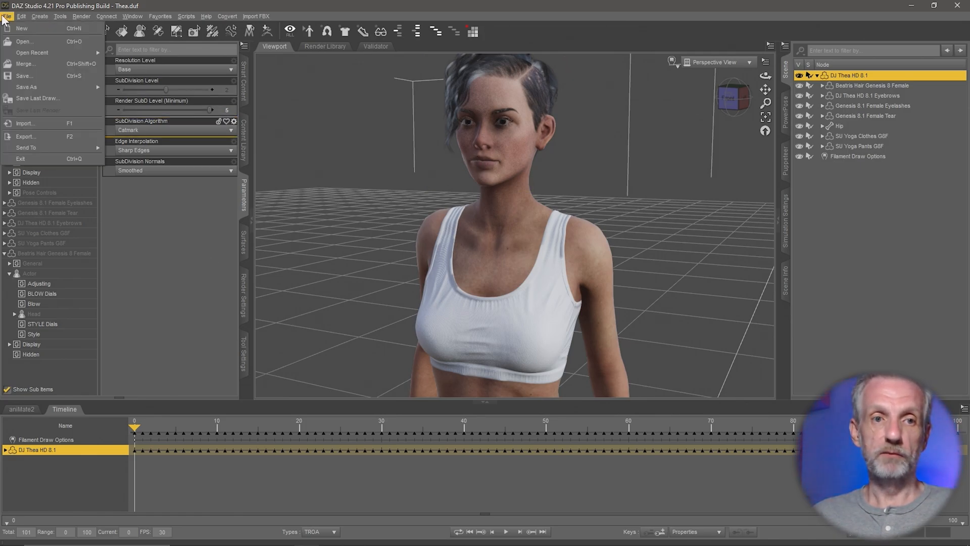
# Send Thea to Unreal via Daz to Unreal as an Animation asset named KickBox.
pyautogui.click(26, 136)
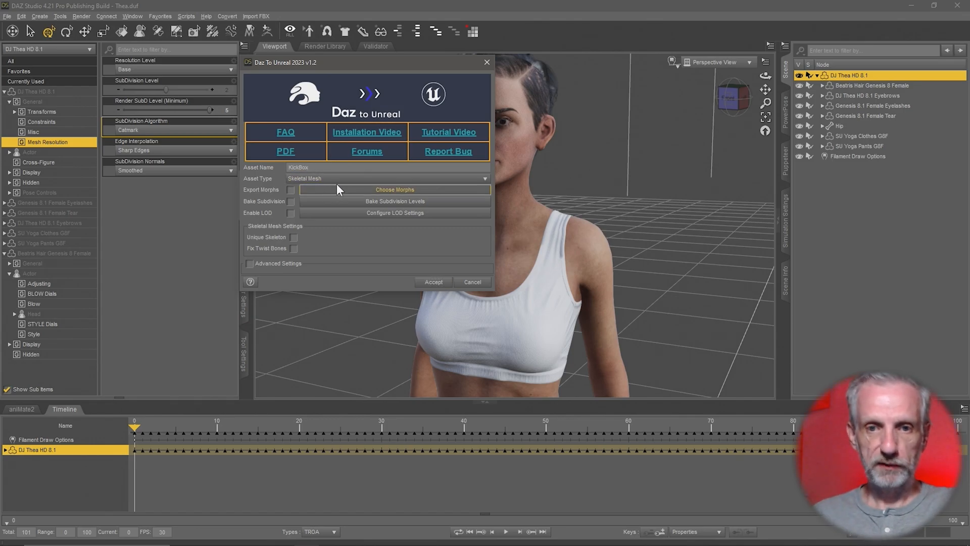
pyautogui.click(485, 178)
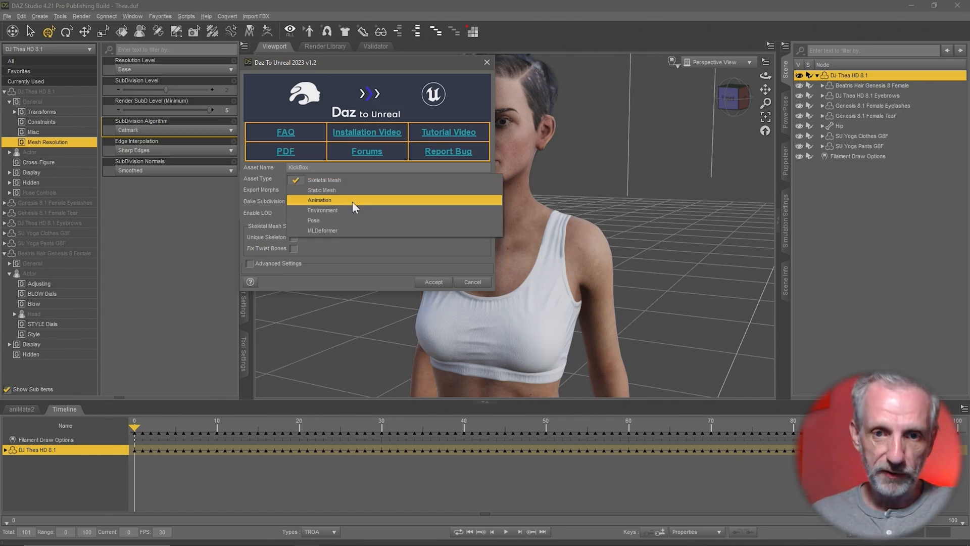
pyautogui.click(319, 200)
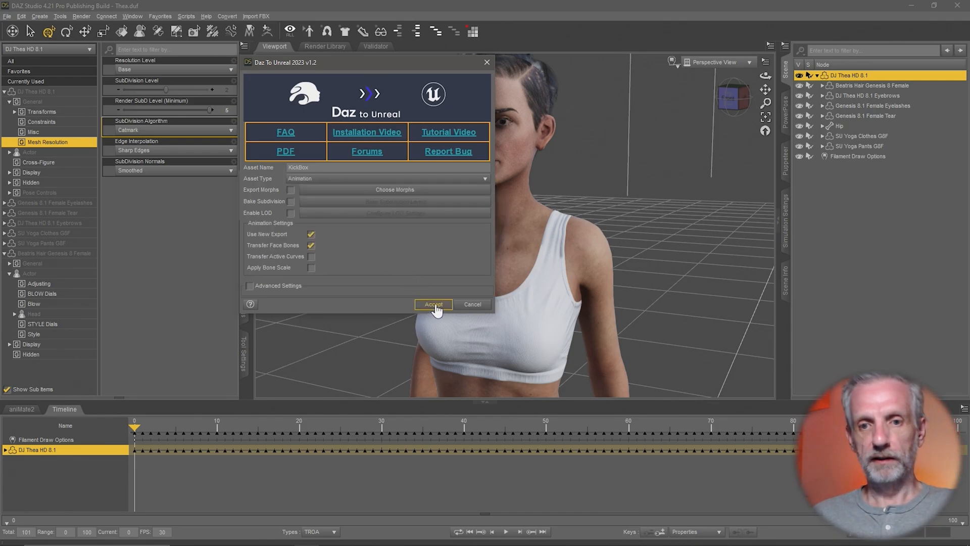
pyautogui.click(433, 304)
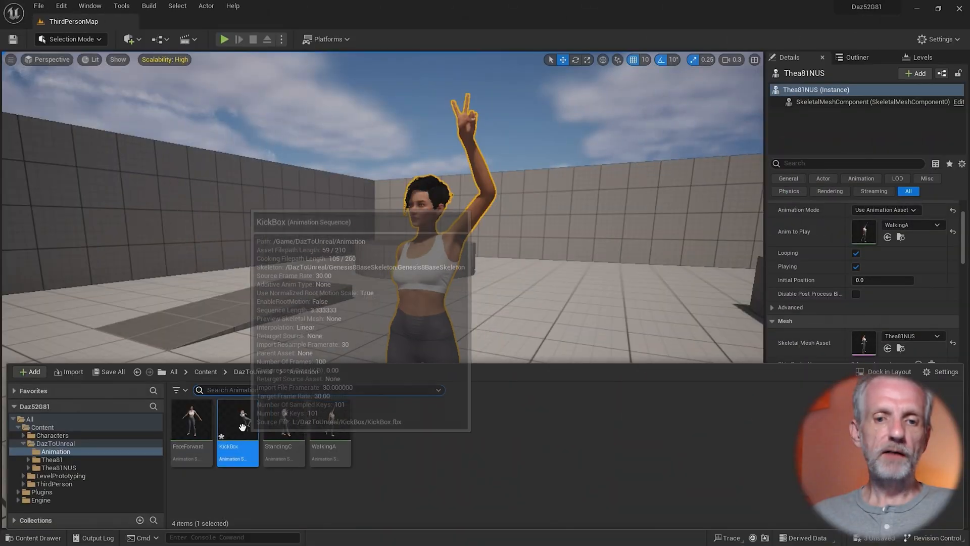
# Open KickBox, pause the preview, and set Retarget Source to the Thea81 mesh.
pyautogui.doubleClick(237, 421)
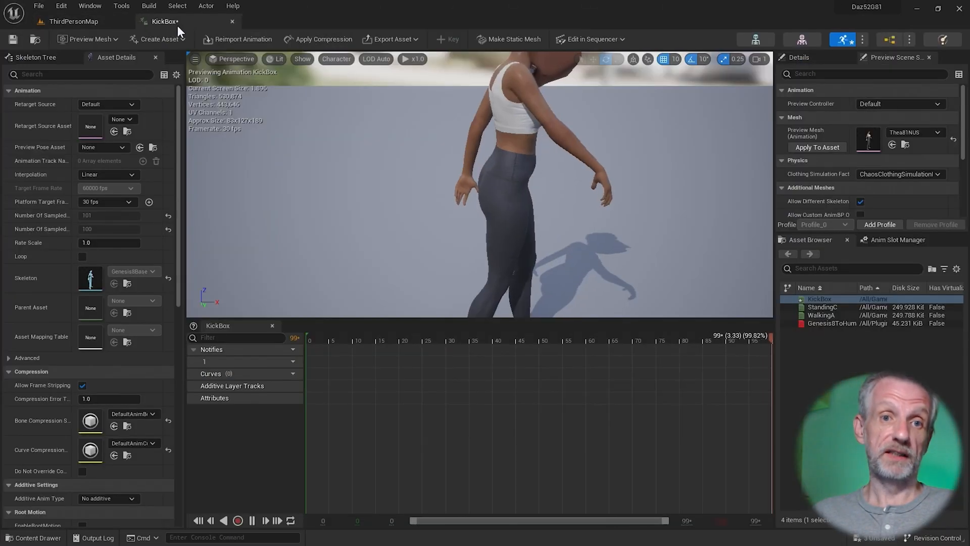
pyautogui.click(251, 520)
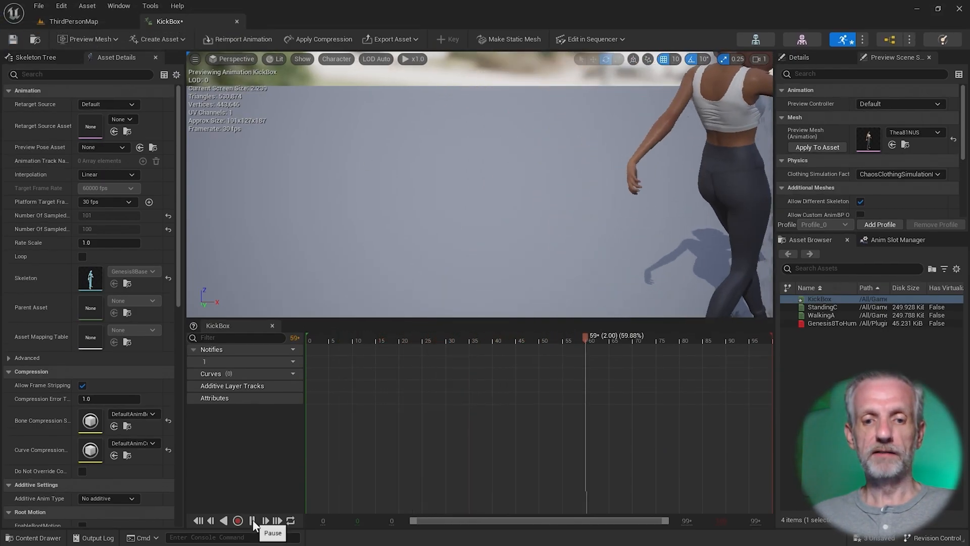
pyautogui.click(252, 520)
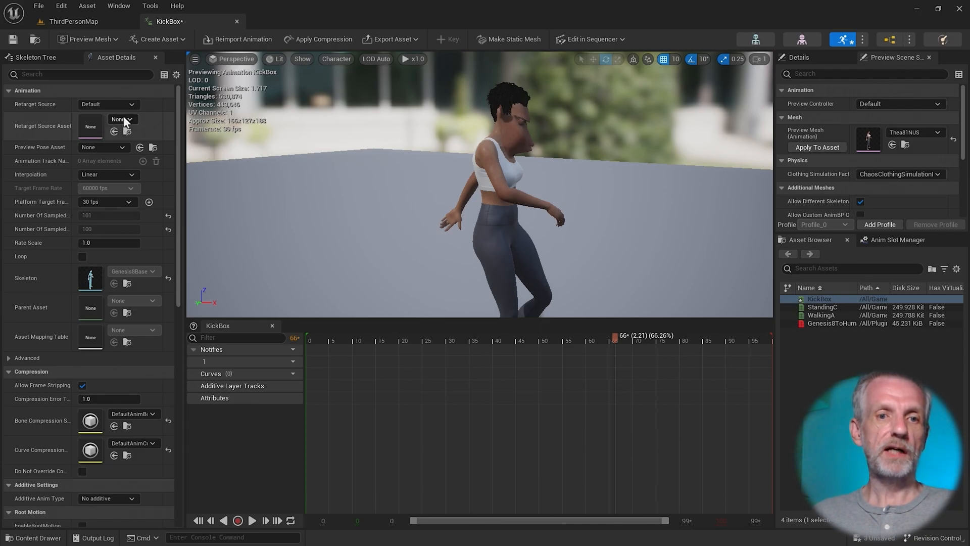
pyautogui.click(130, 119)
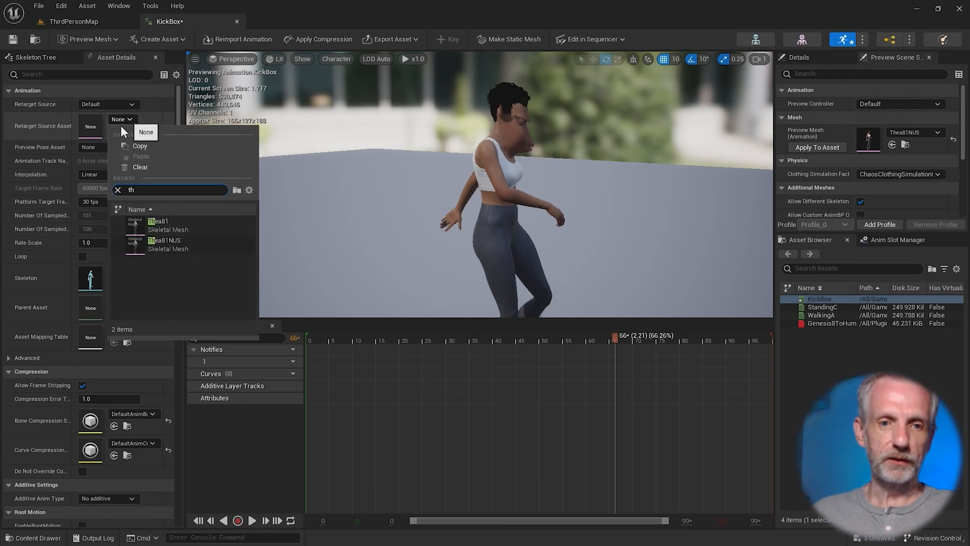
pyautogui.click(157, 221)
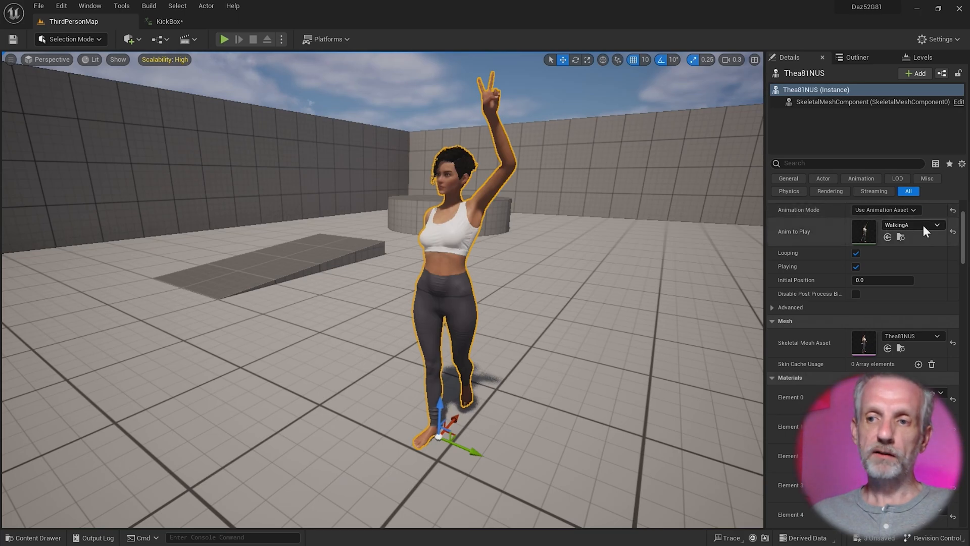
# Set Thea81NUS's Anim to Play to KickBox and resume the kick preview.
pyautogui.click(910, 224)
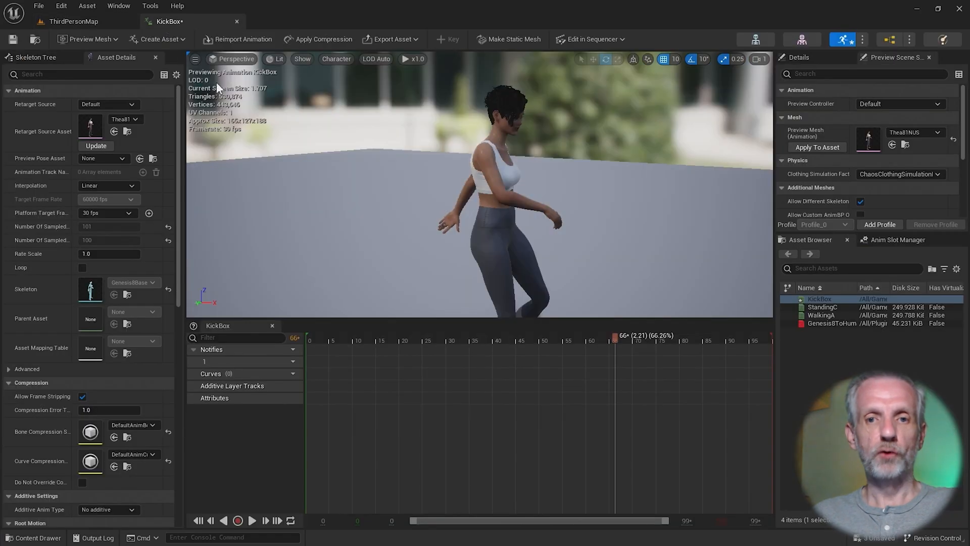
pyautogui.click(252, 520)
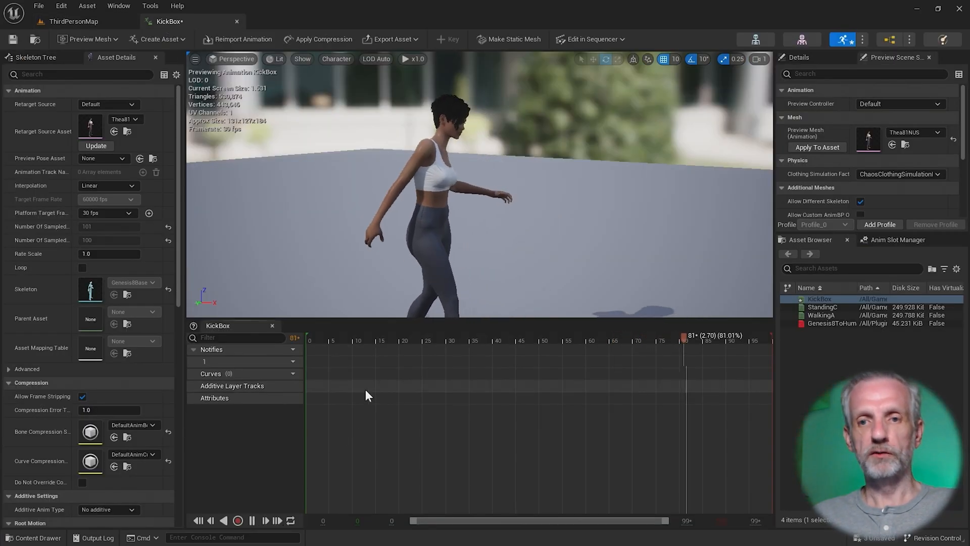
pyautogui.click(238, 520)
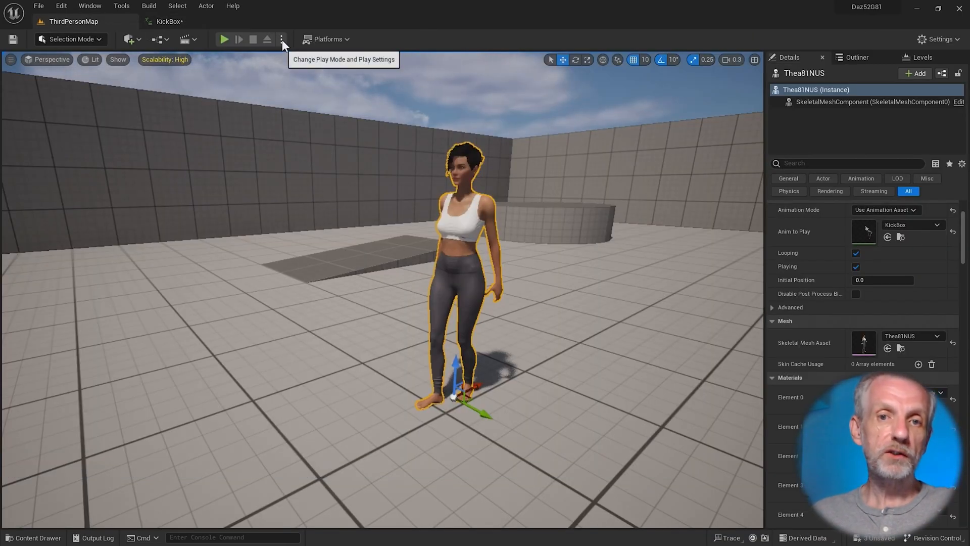
# Simulate the level from the Play options menu.
pyautogui.click(281, 39)
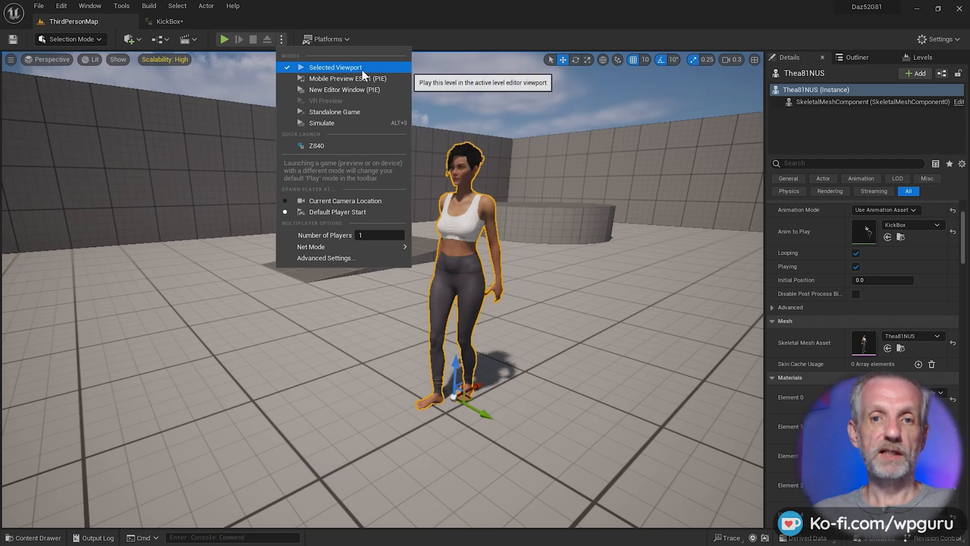
pyautogui.moveTo(321, 122)
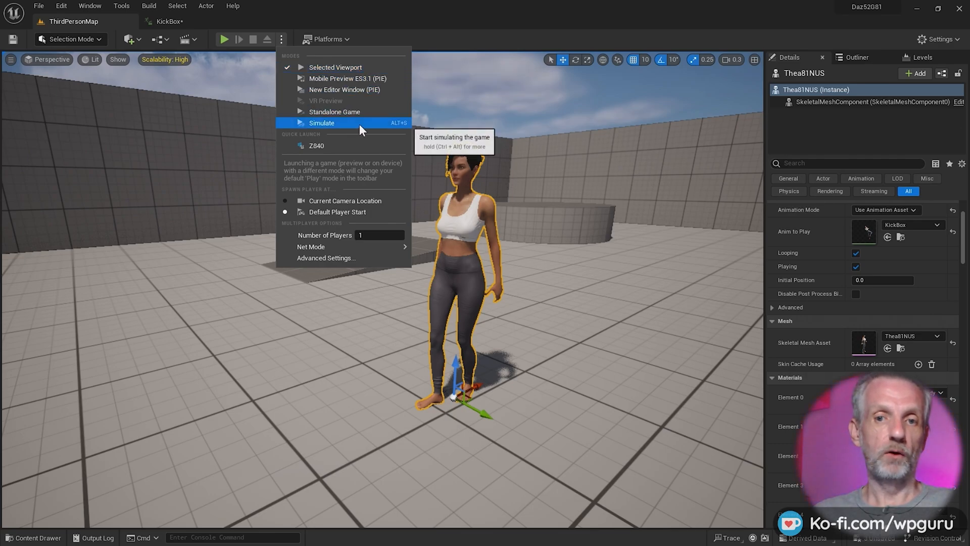
pyautogui.click(321, 122)
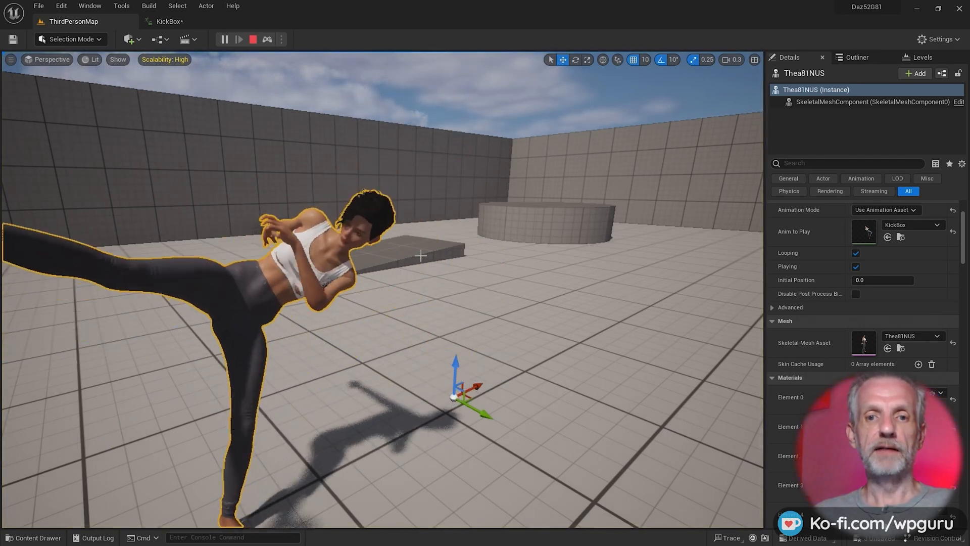